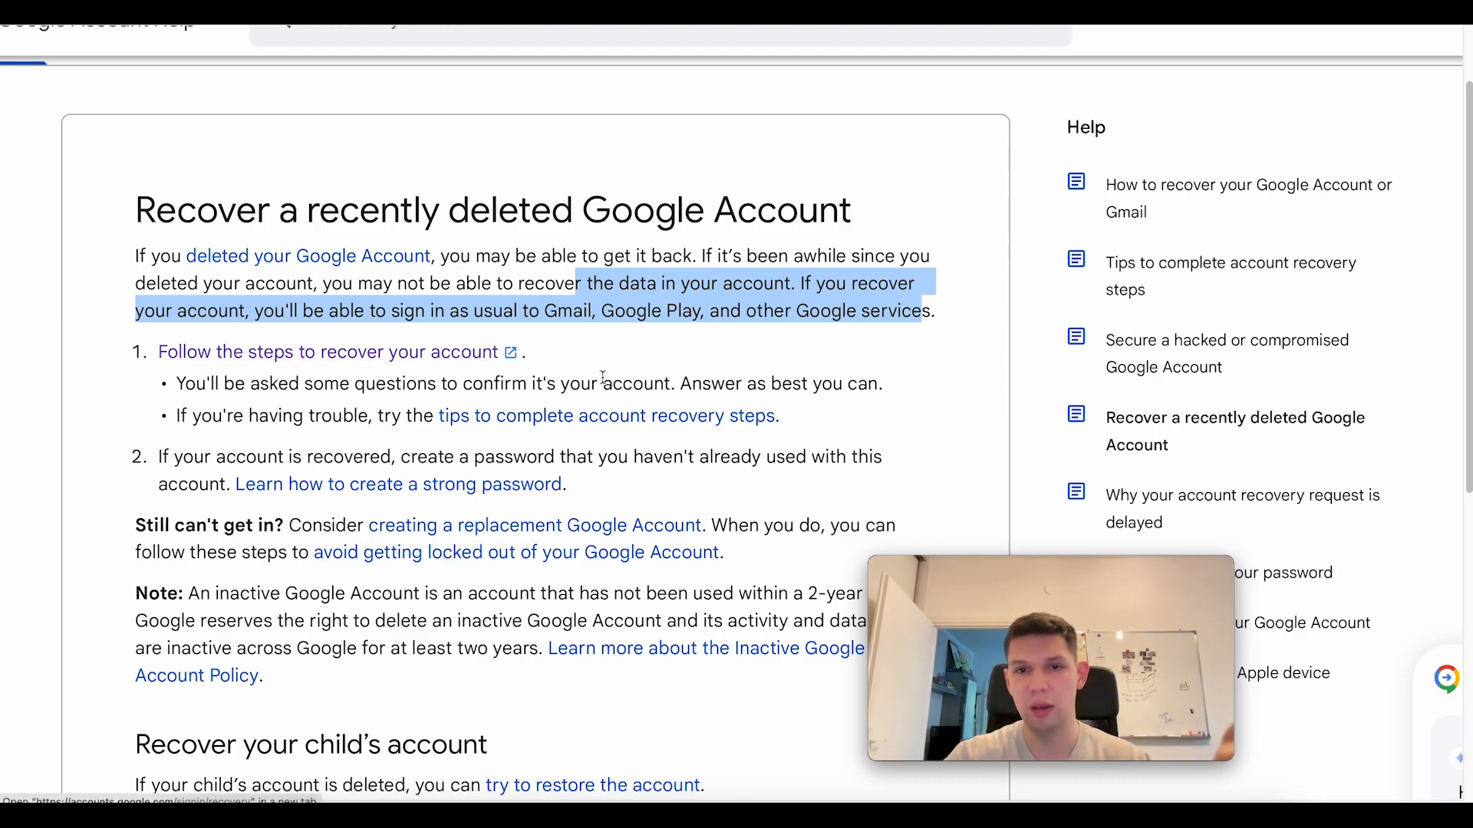
pyautogui.scroll(3)
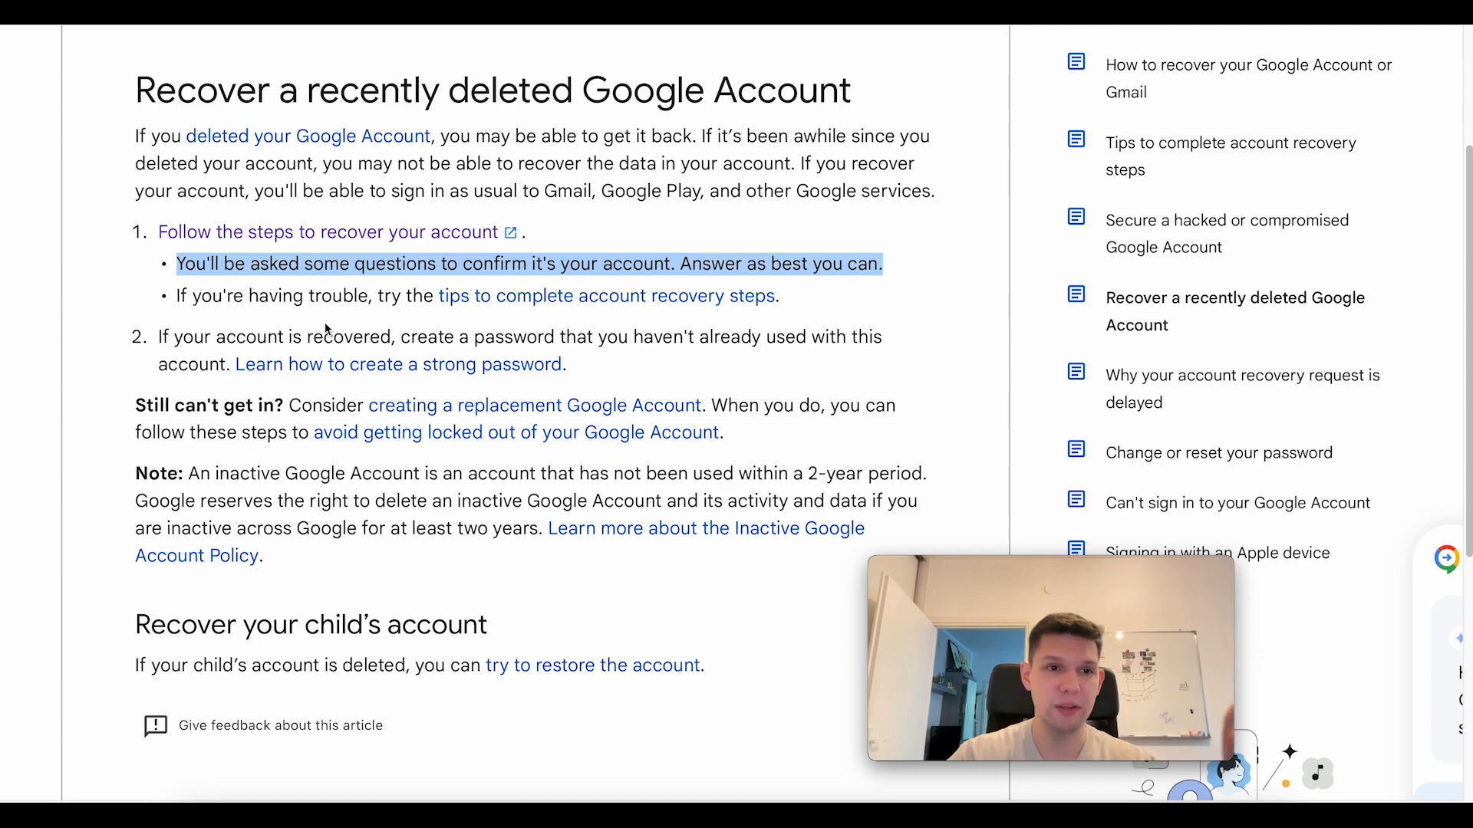
pyautogui.click(673, 323)
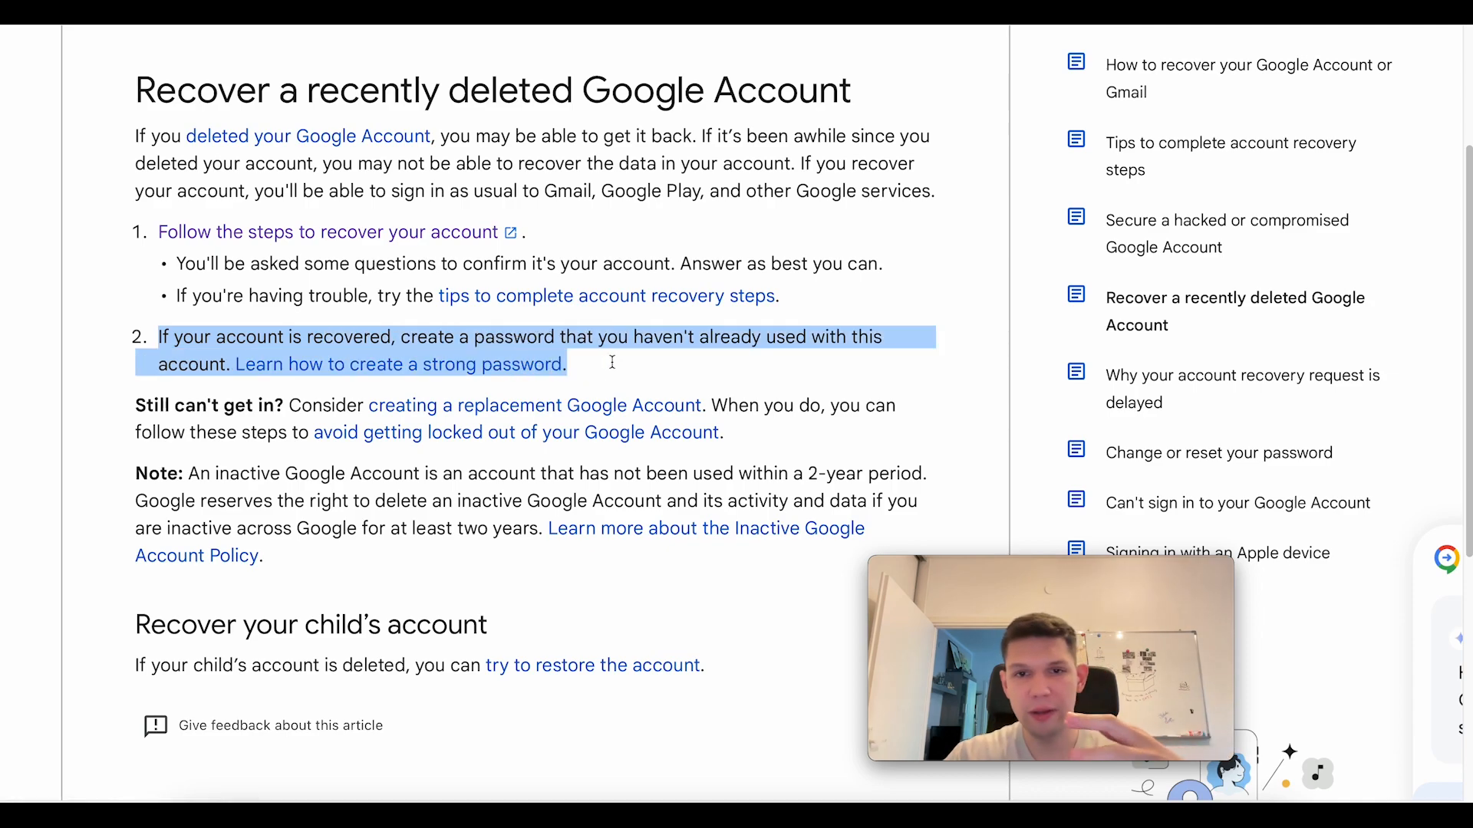
pyautogui.scroll(3)
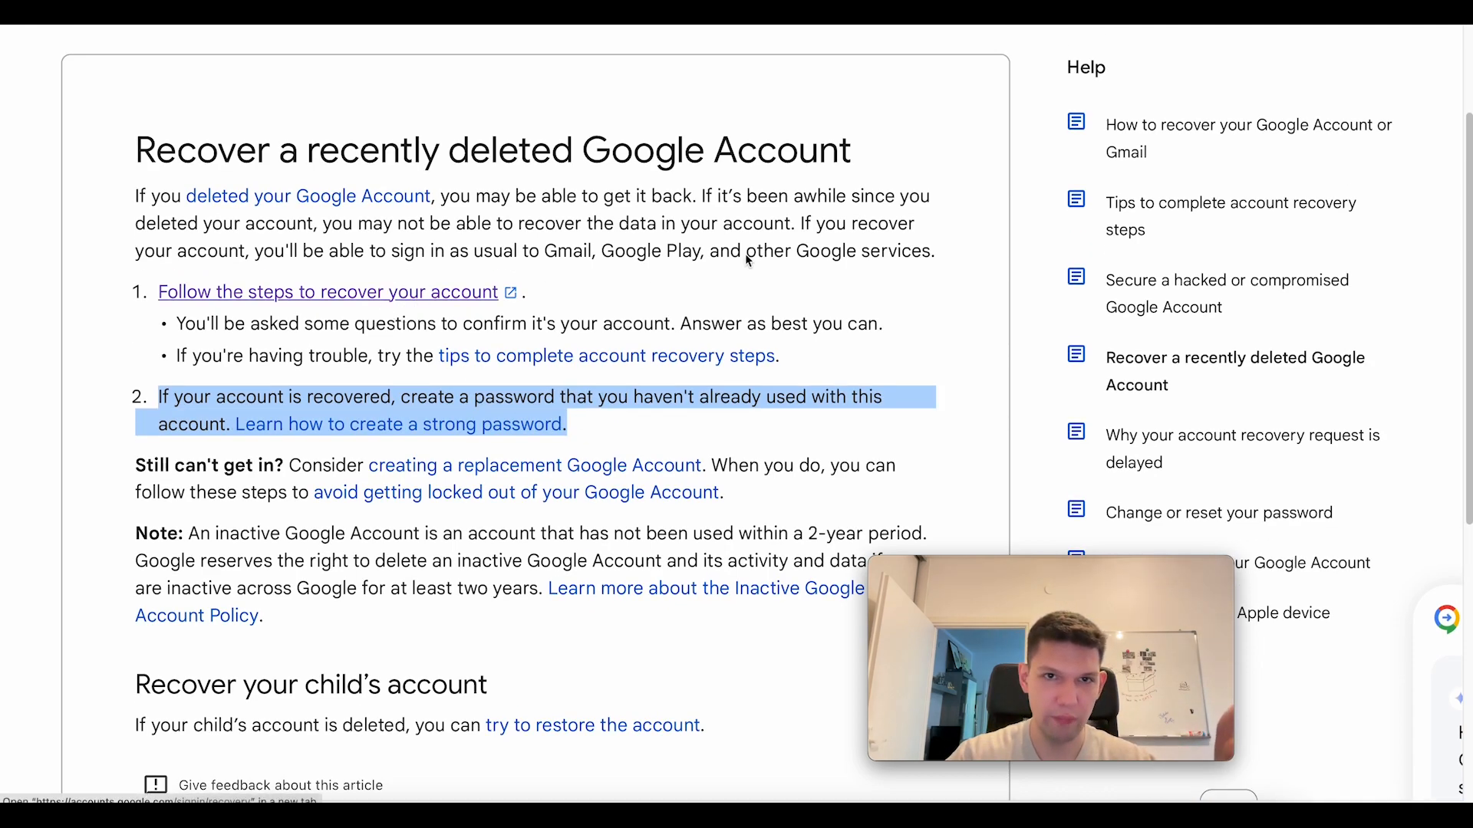
pyautogui.click(328, 291)
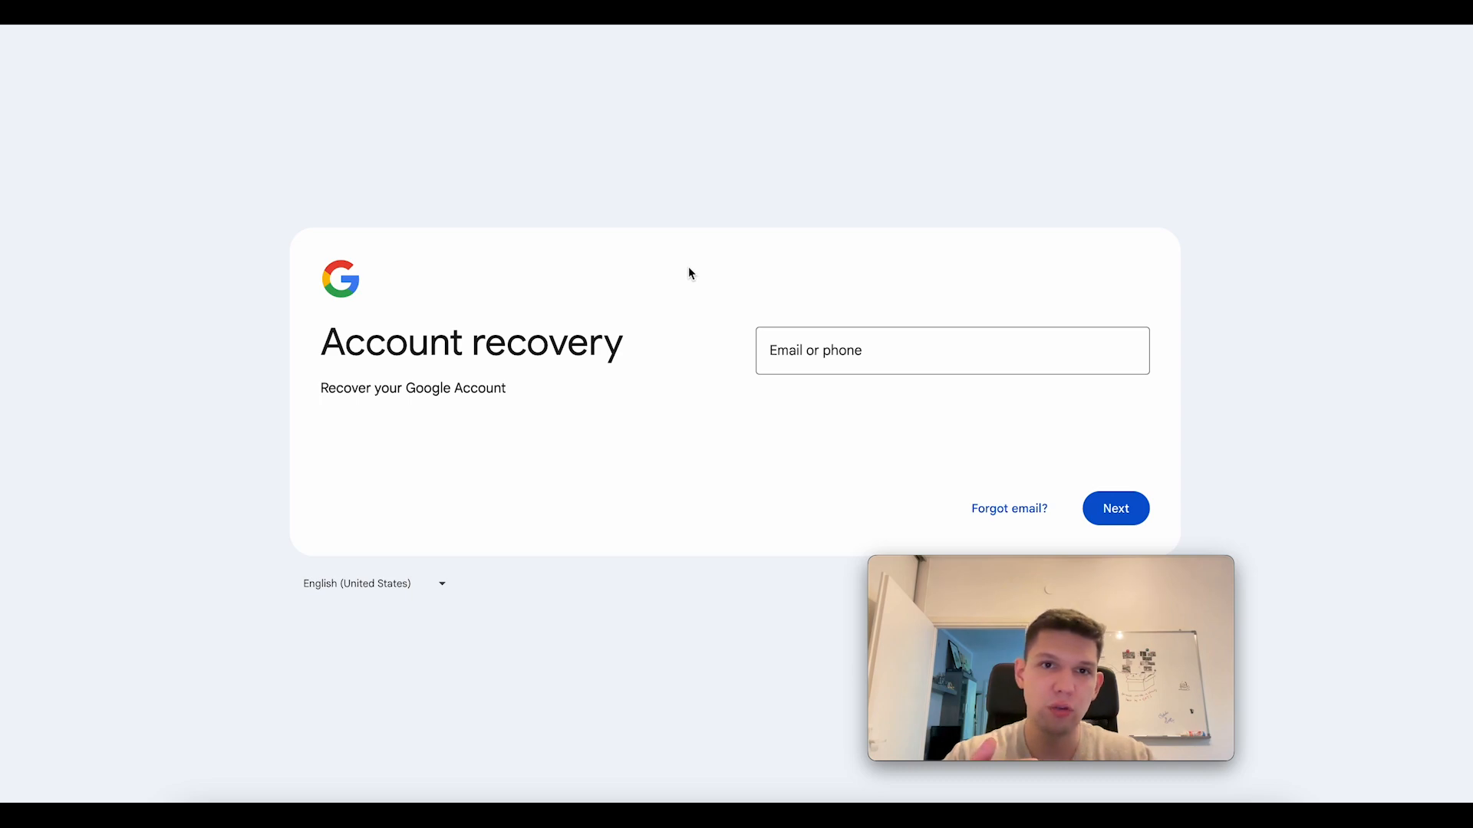
pyautogui.moveTo(766, 304)
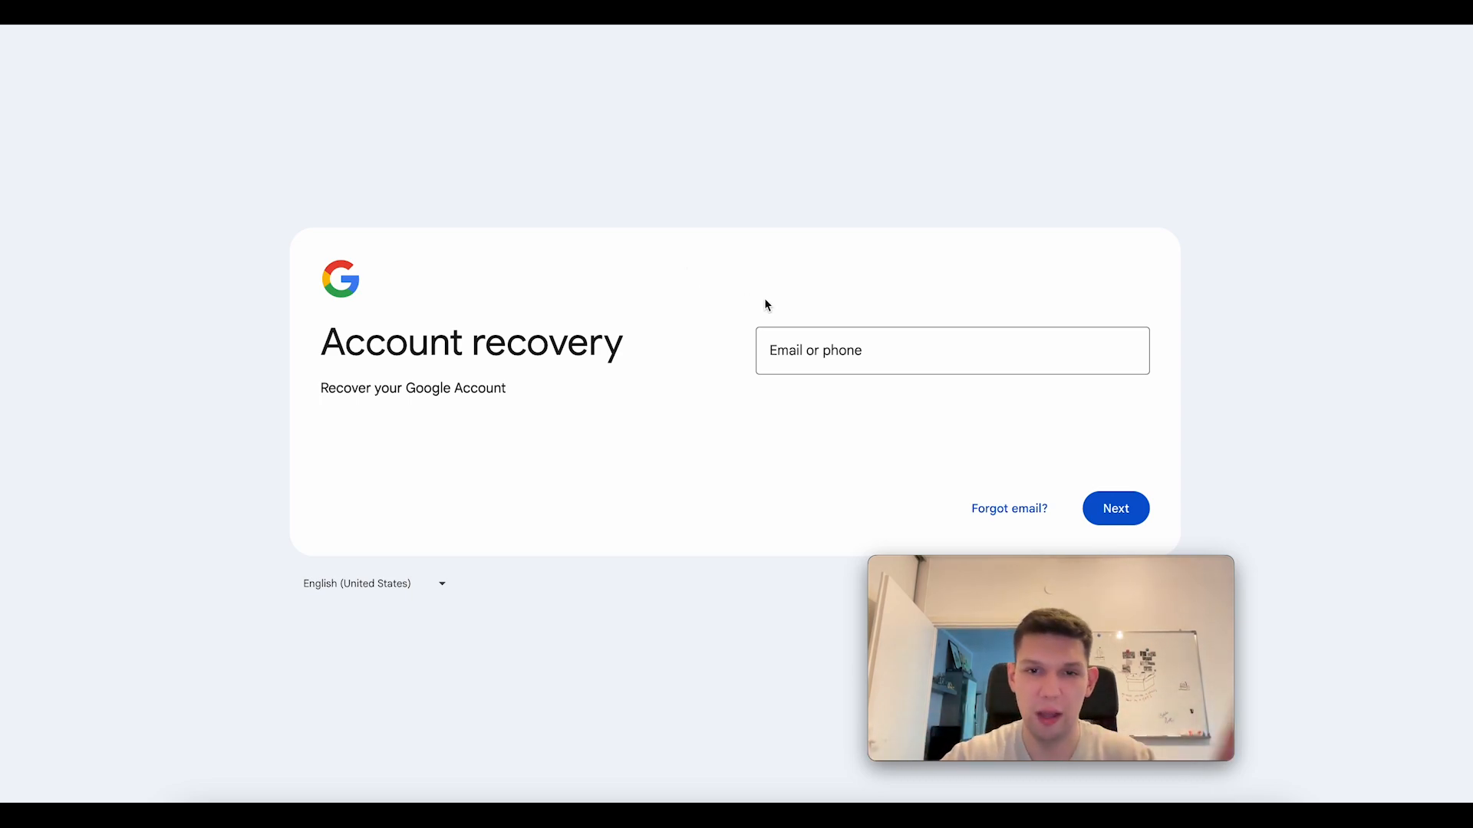
pyautogui.moveTo(799, 350)
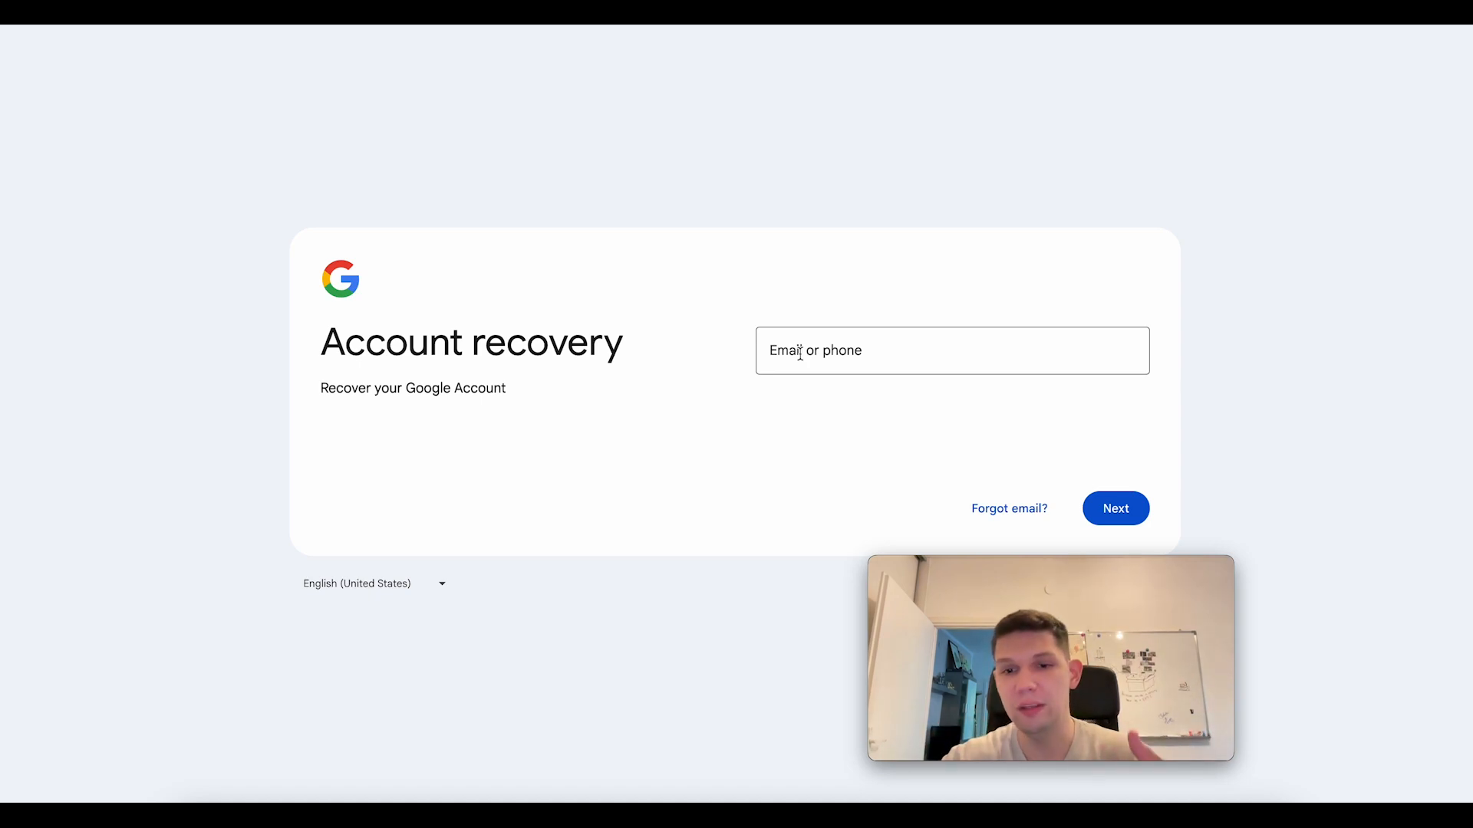
pyautogui.write('ivan.radic1231')
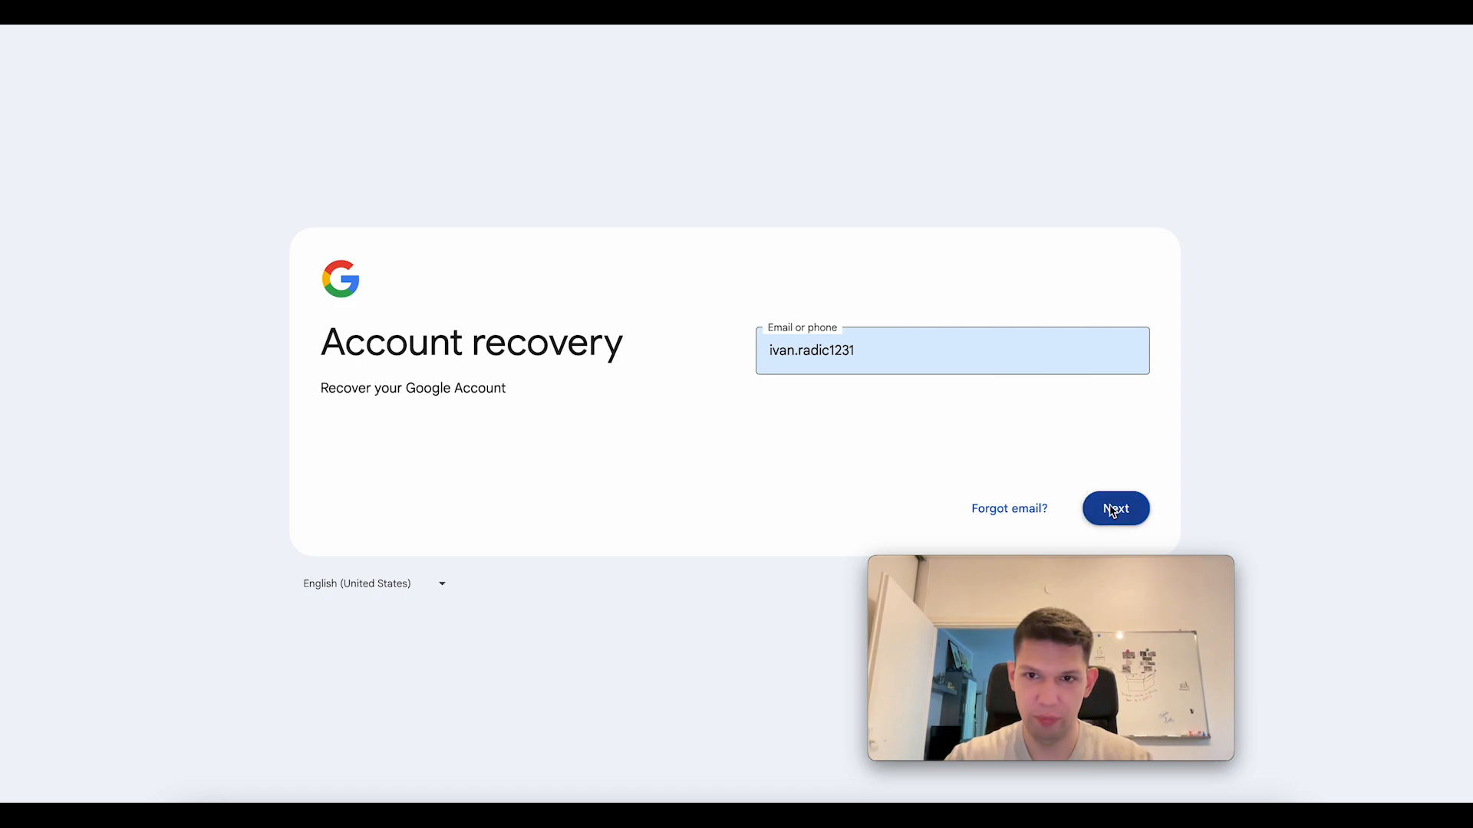
# - Submit the account, then enter and submit the current password for identity verification
pyautogui.click(1114, 508)
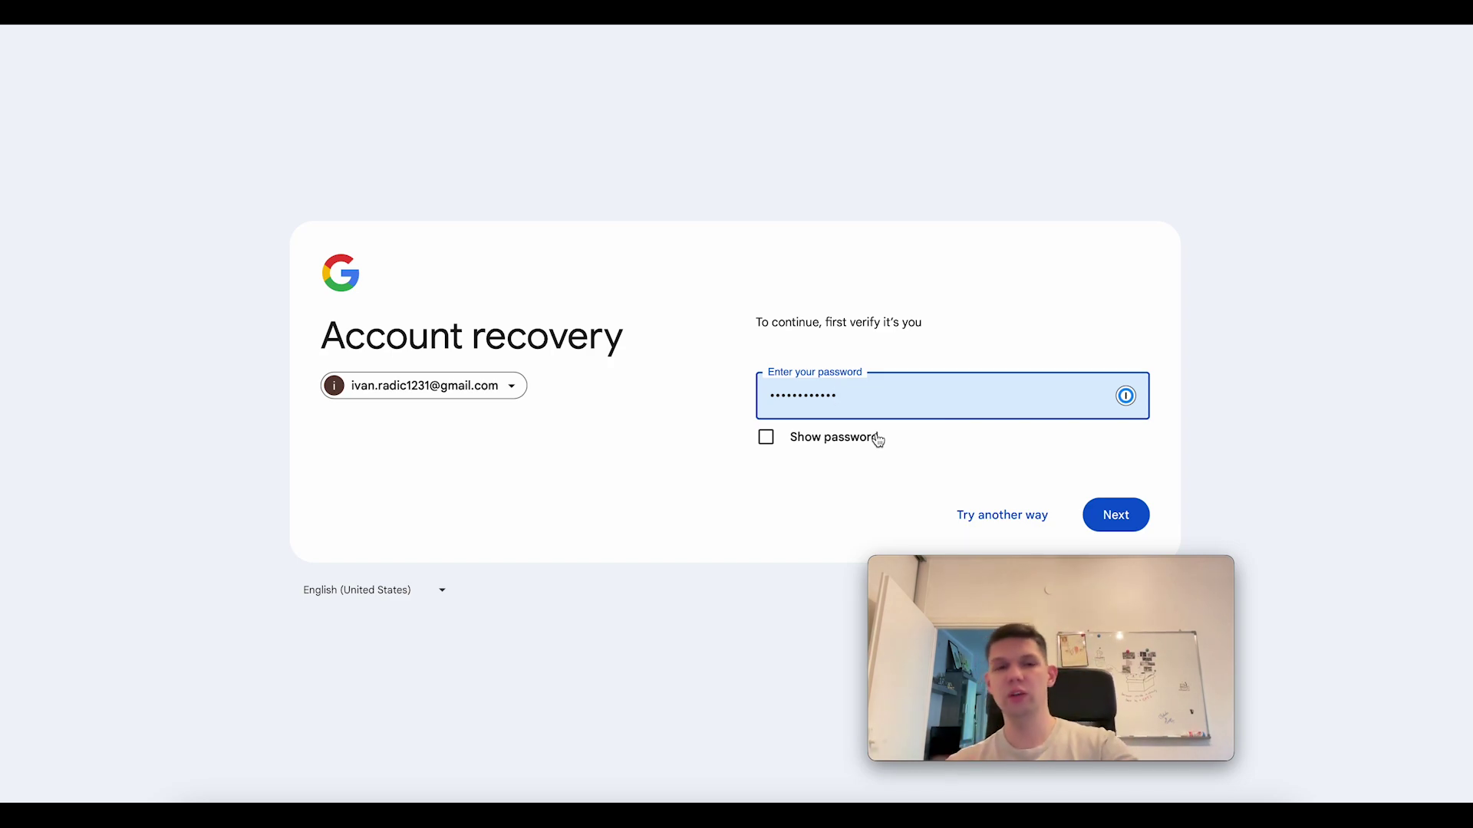
pyautogui.write('•')
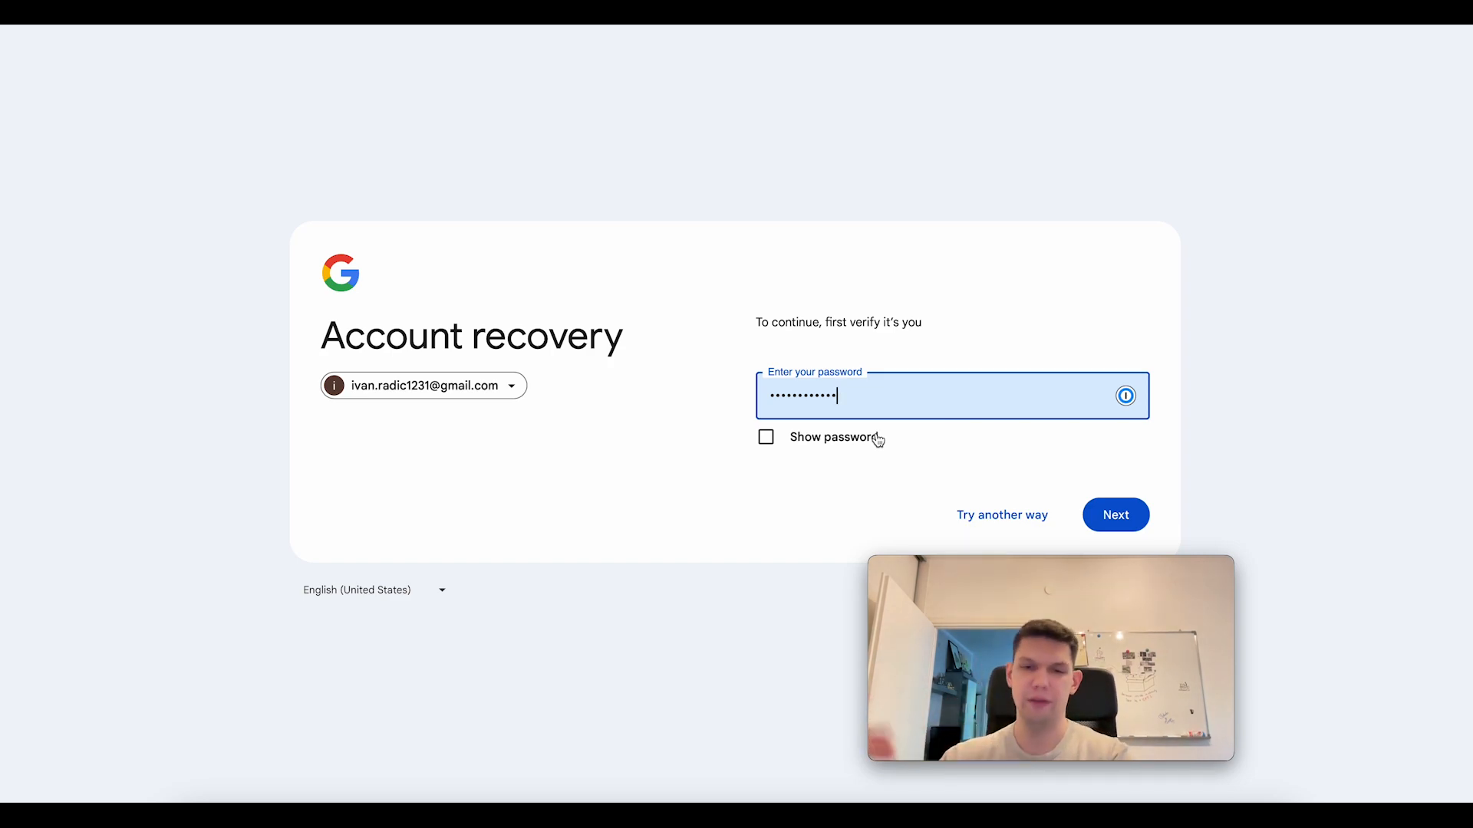
pyautogui.moveTo(1001, 514)
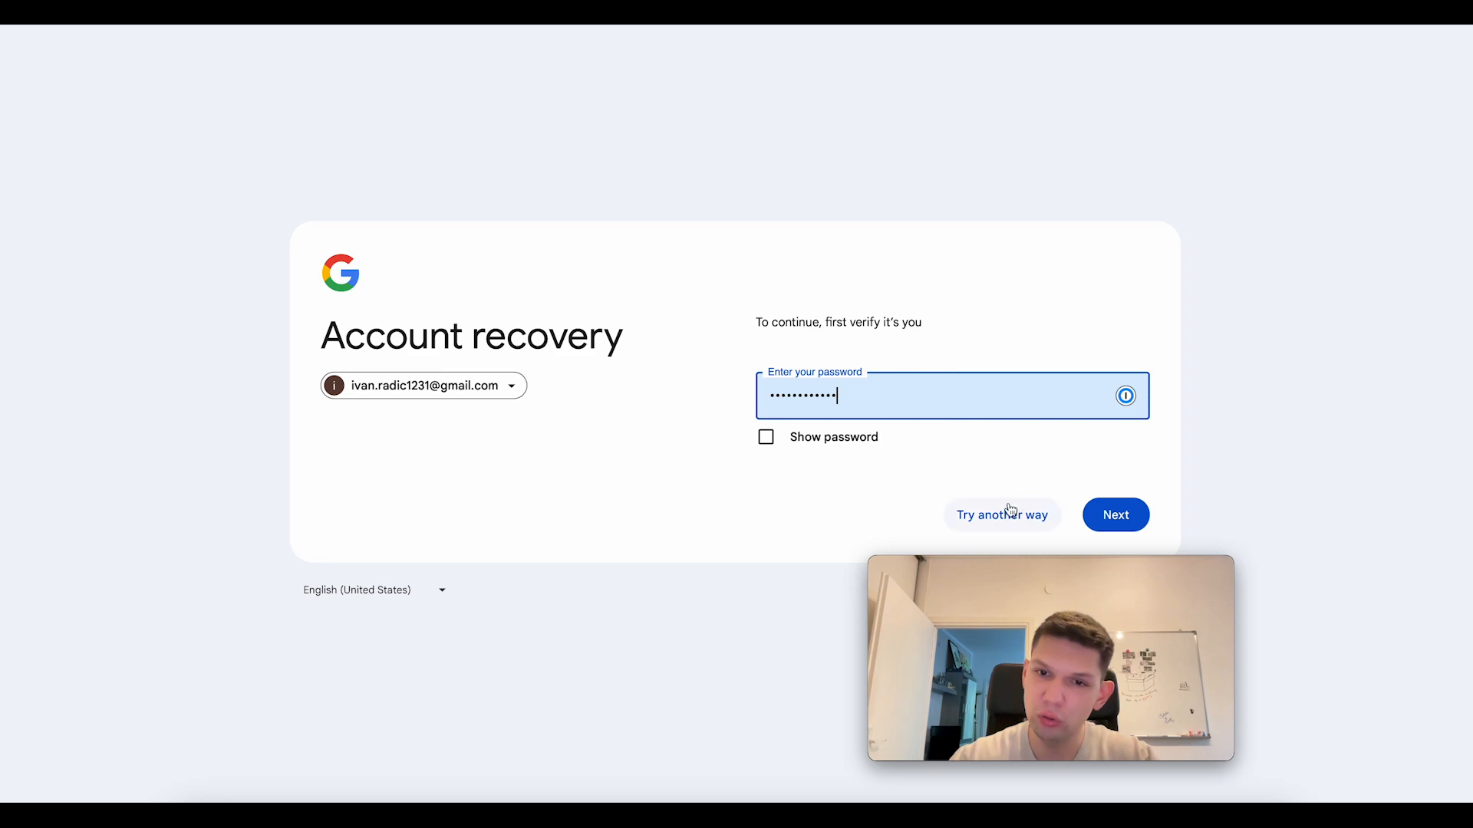
pyautogui.moveTo(997, 519)
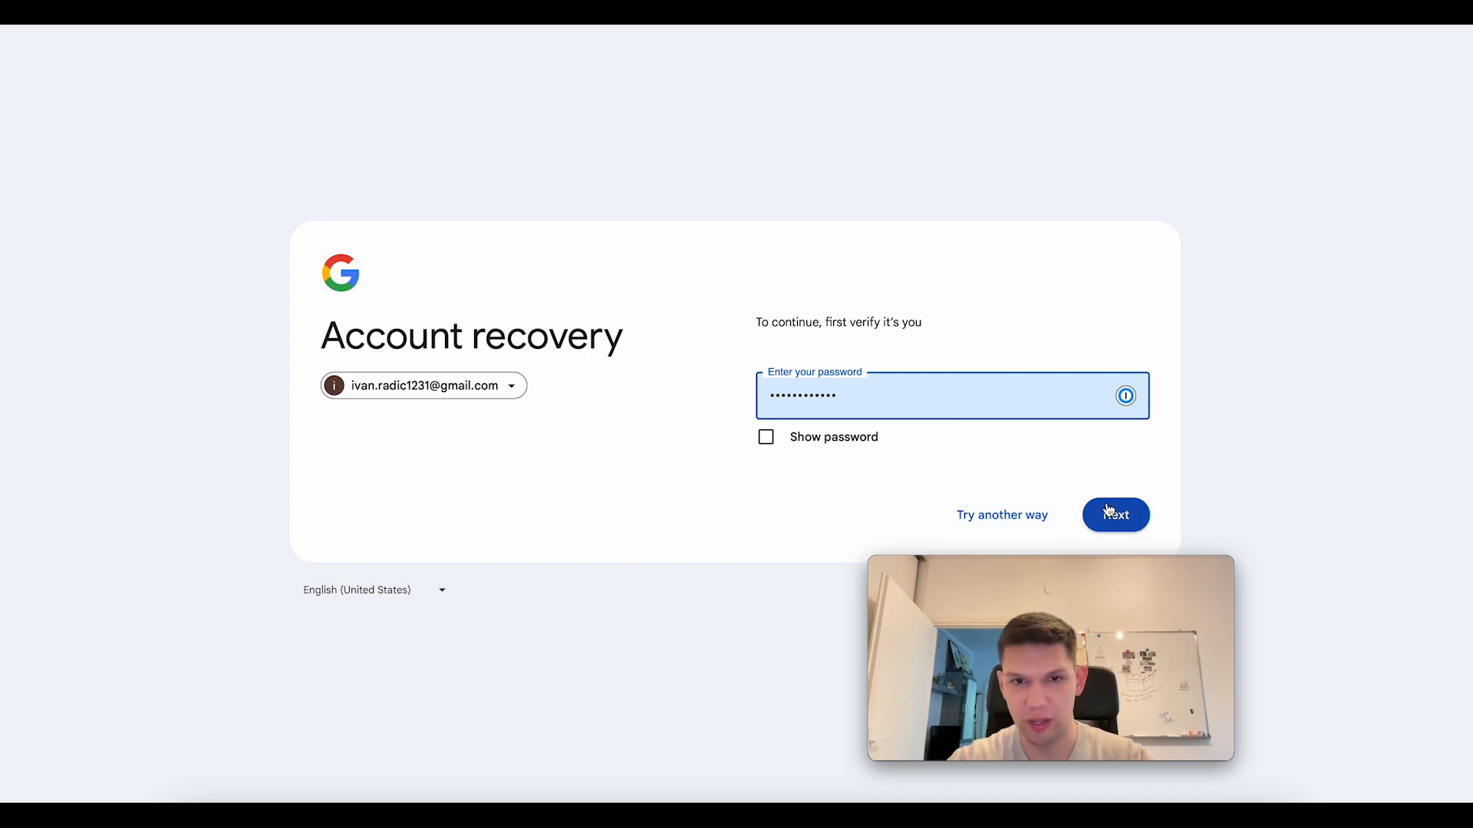
pyautogui.click(1115, 514)
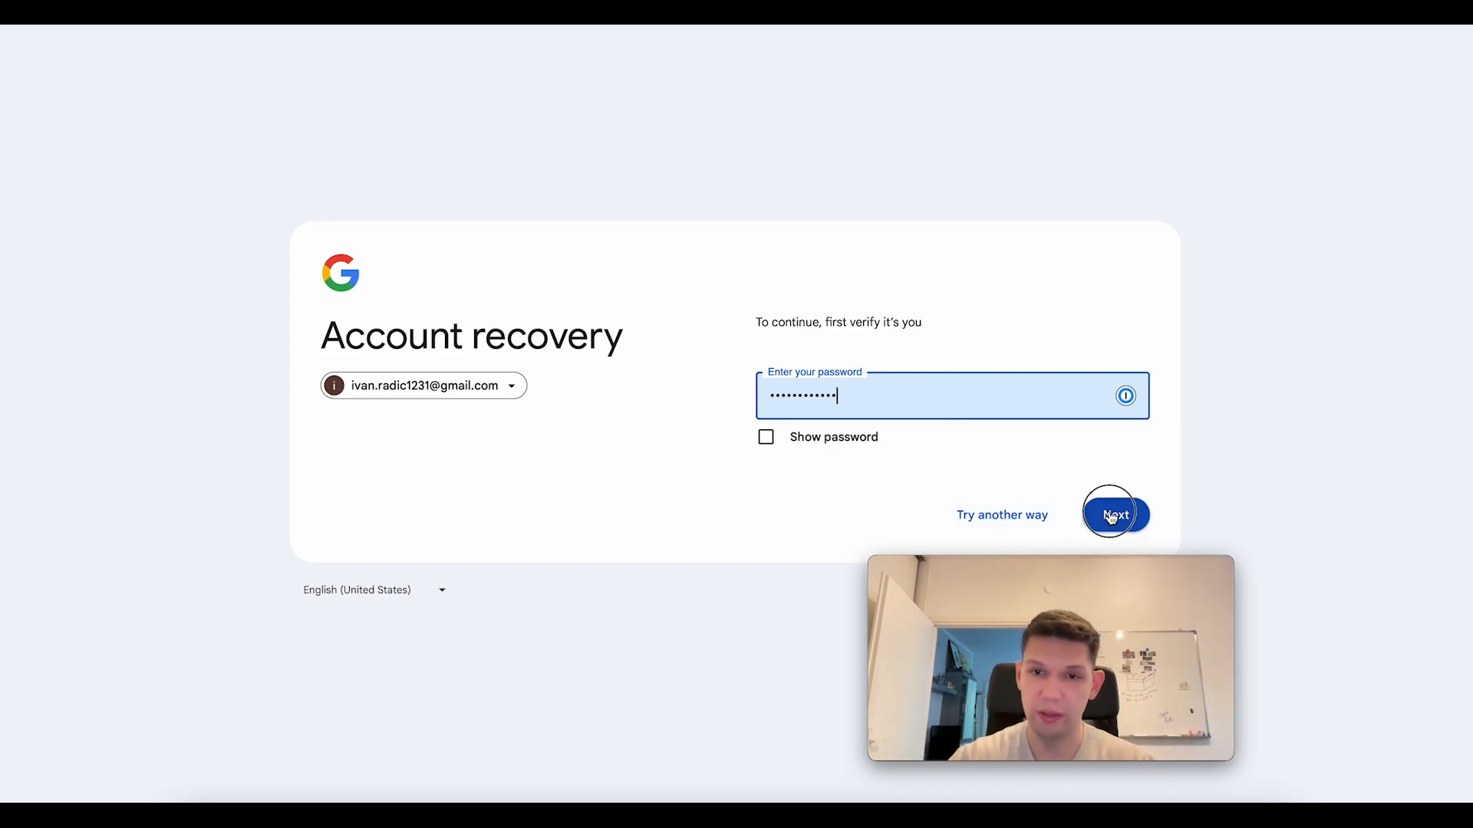
# - Confirm password verification and continue past the Success screen to the Welcome page
pyautogui.click(1114, 513)
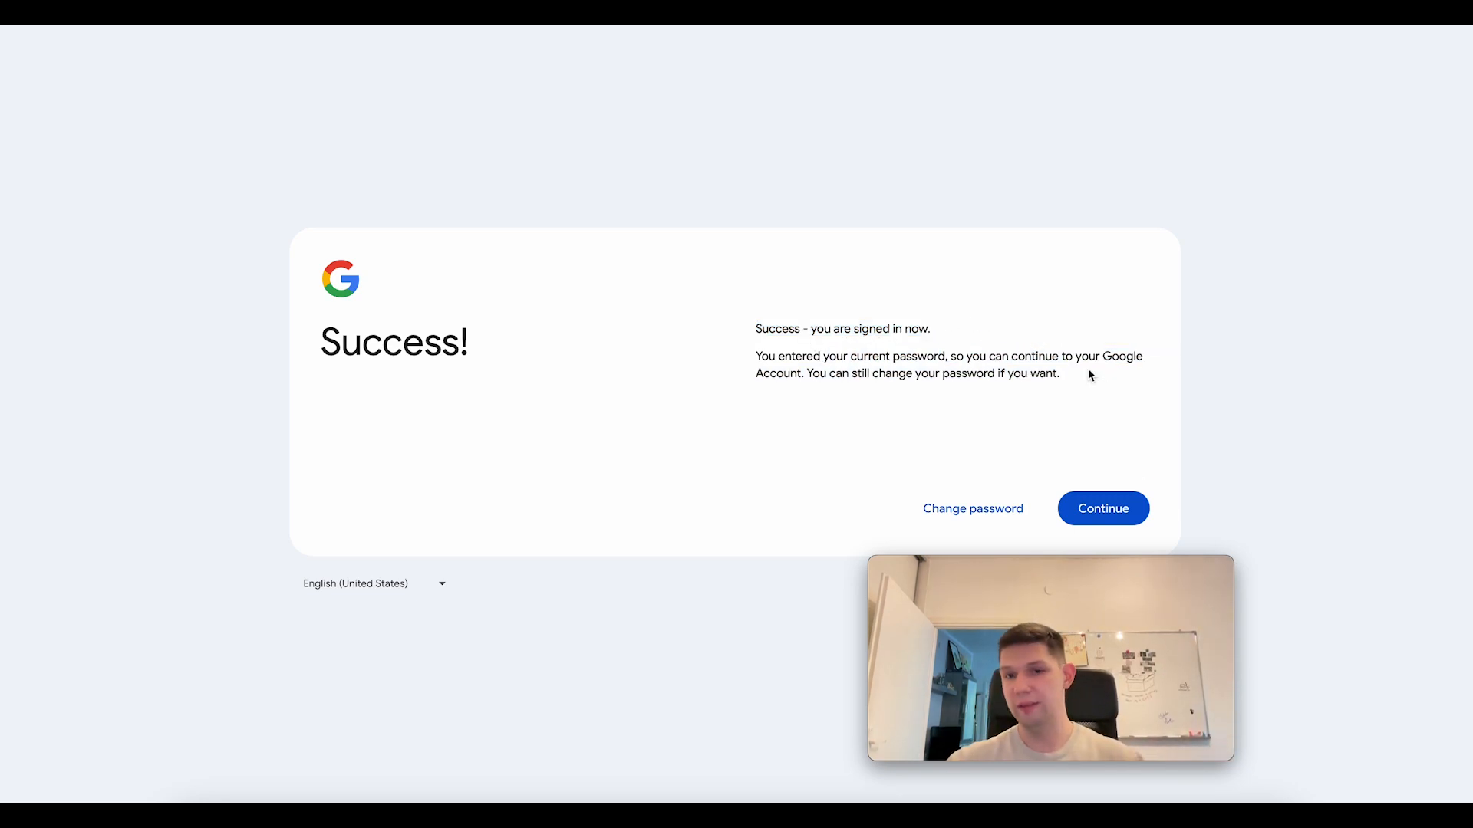
pyautogui.click(1103, 508)
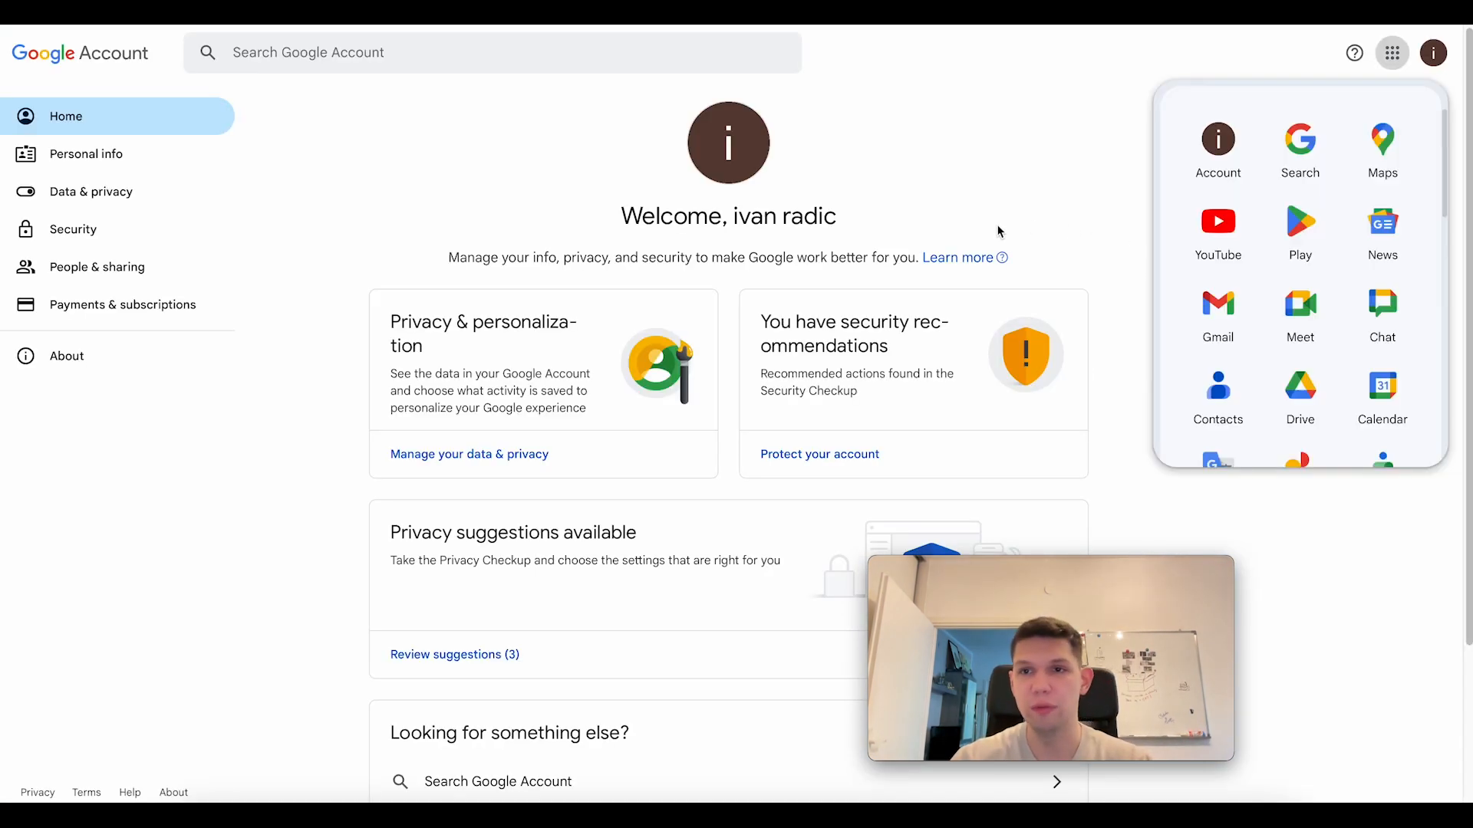